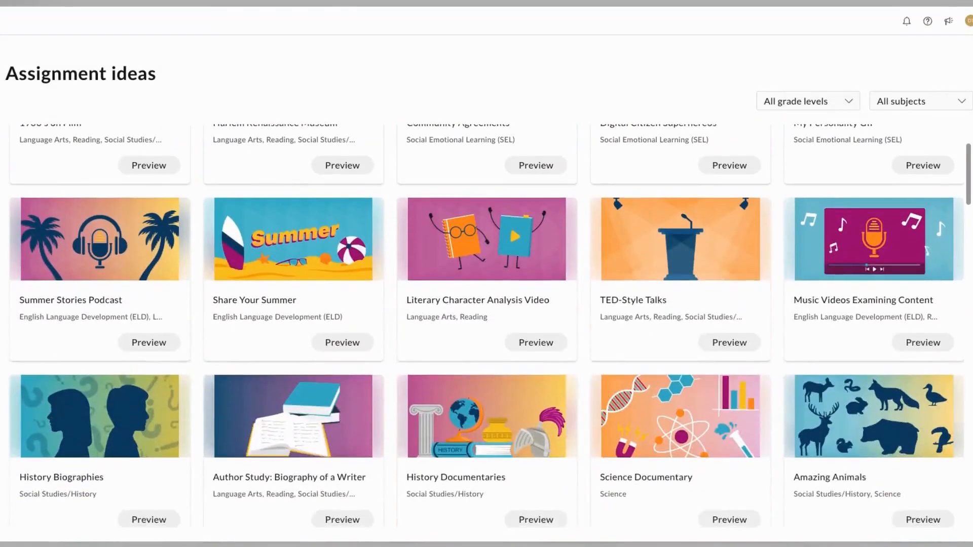
Step: Browse the Assignment ideas gallery, then return to Home's My templates list
scroll("down", 3)
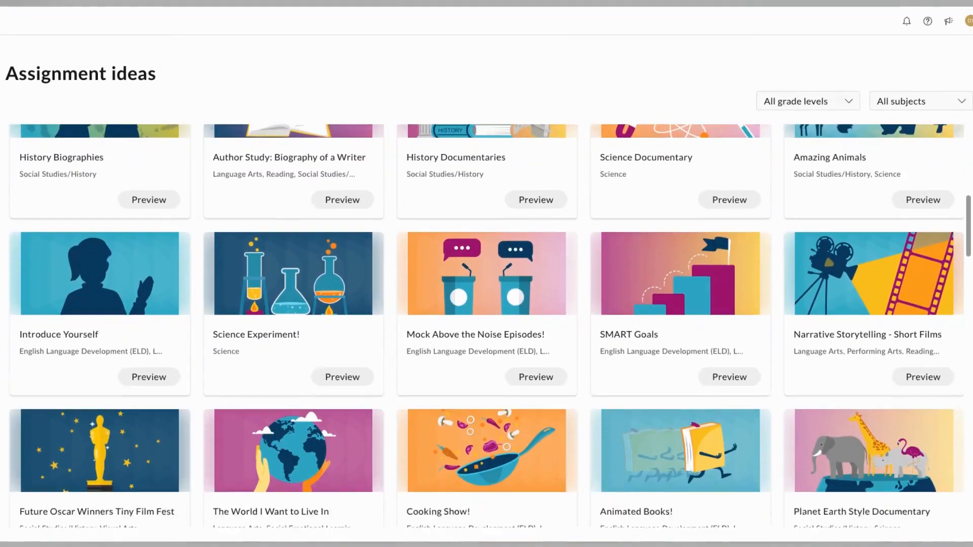
scroll("down", 3)
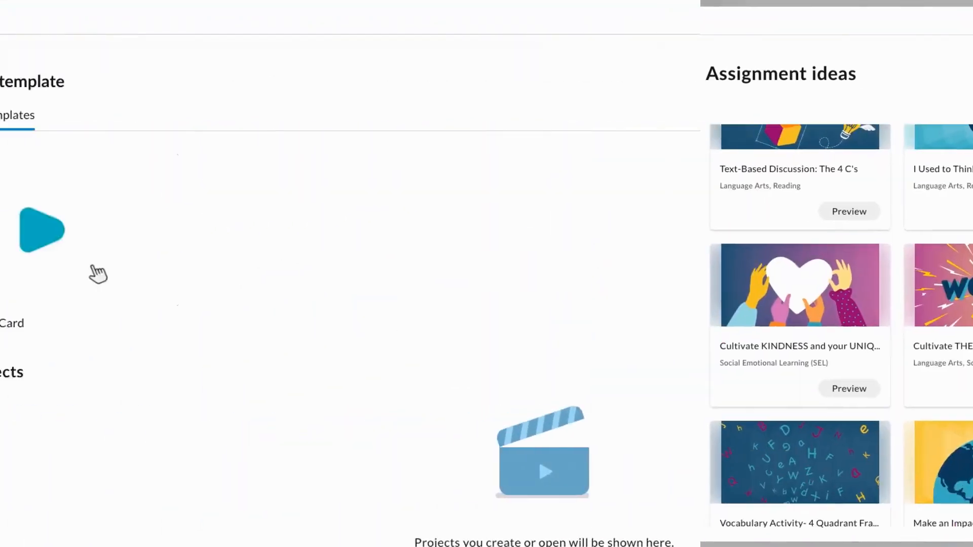
left_click(122, 14)
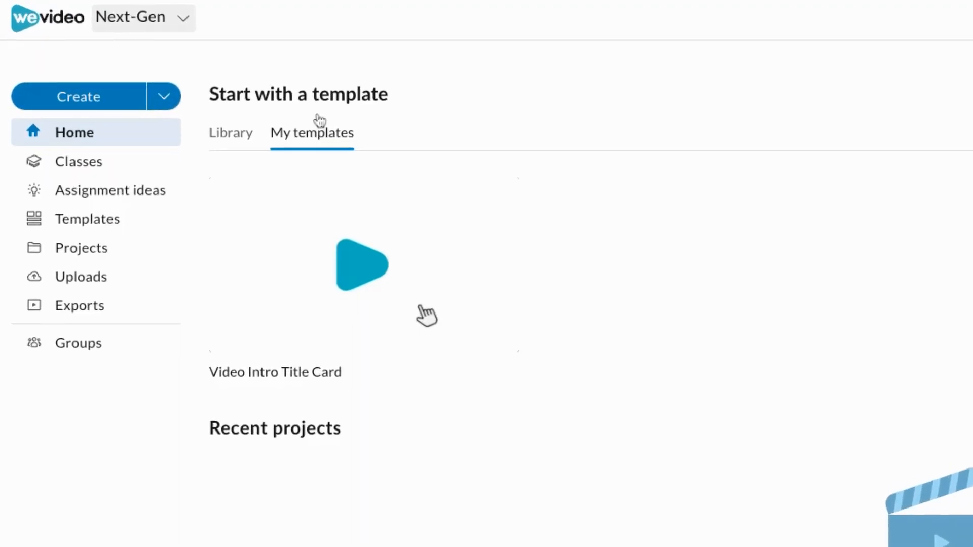
Step: Preview the 'I Used to Think... Now I Think...' and 'Mock Above the Noise Episodes!' ideas
left_click(110, 190)
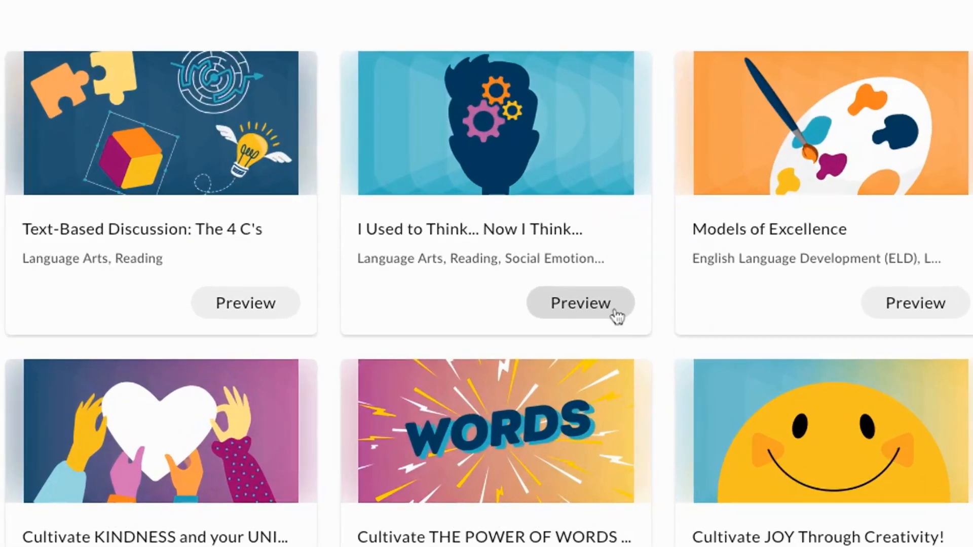
left_click(579, 303)
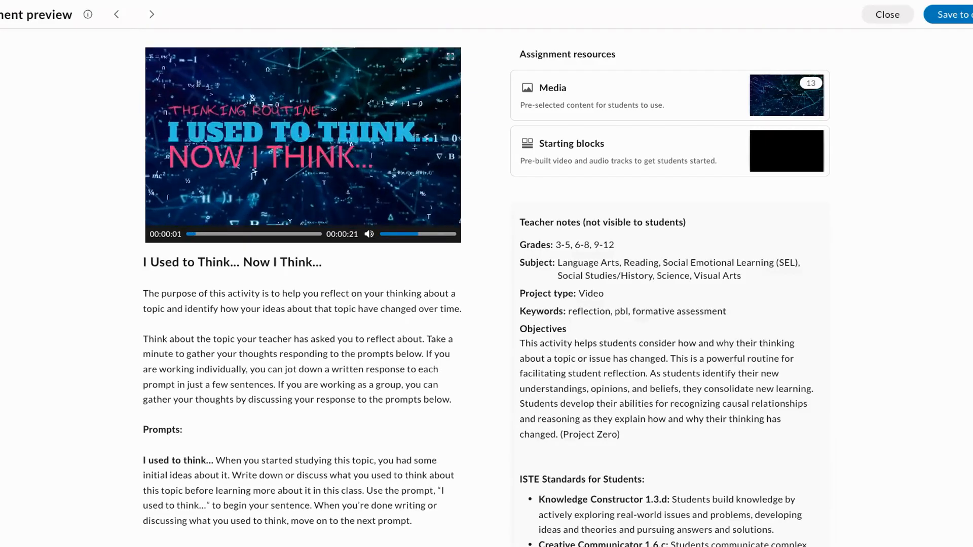
left_click(887, 14)
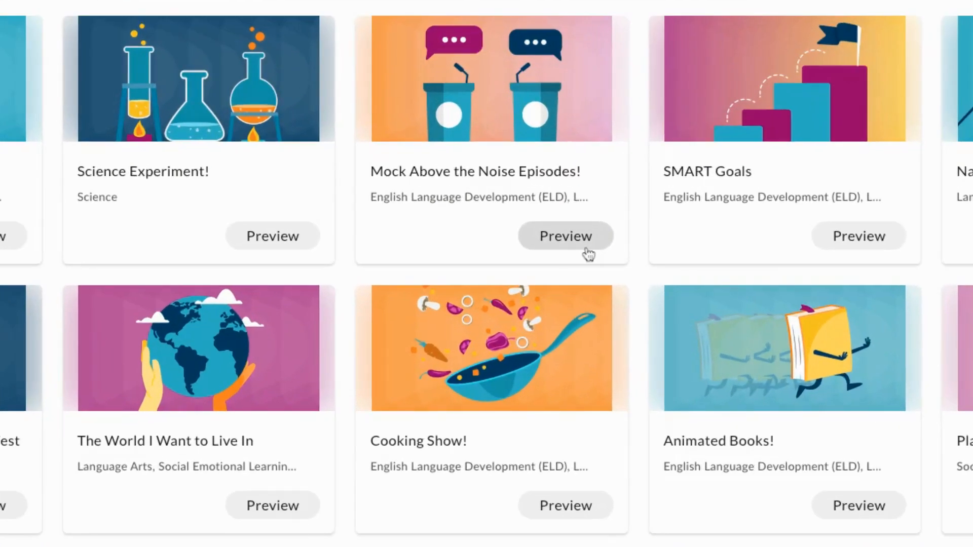
left_click(565, 236)
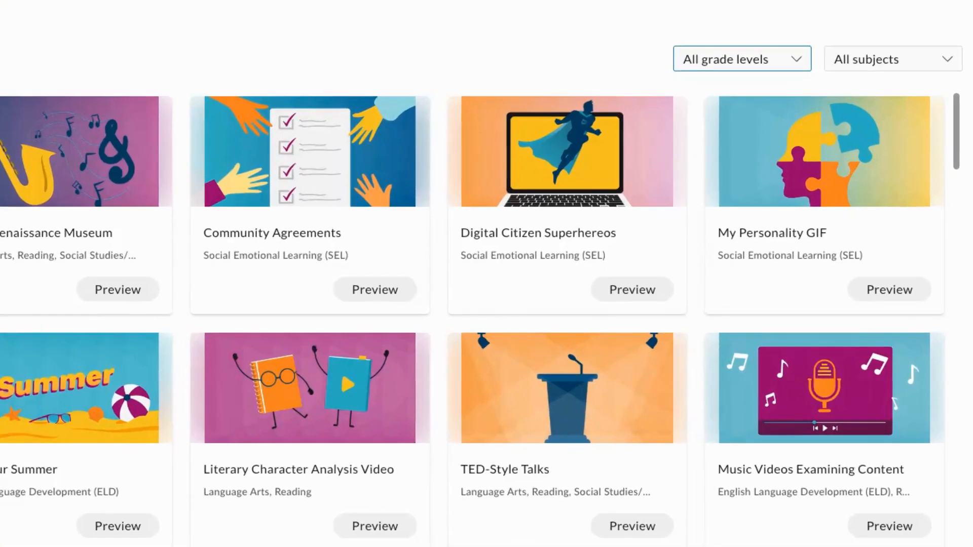
Step: Filter the ideas gallery to grades 6-8 and scroll through the results
left_click(741, 58)
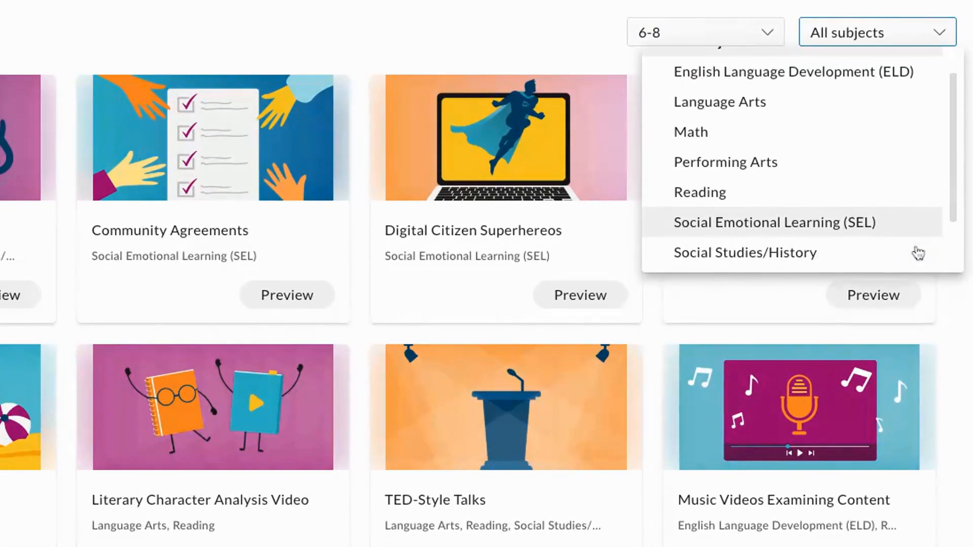
scroll("down", 3)
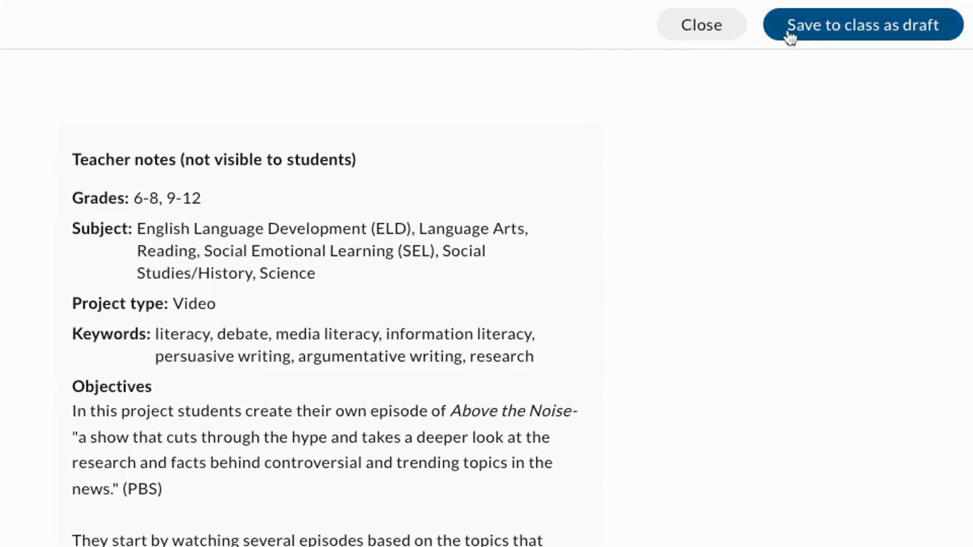
Step: Save 'Mock Above the Noise Episodes!' as a draft to a selected class
left_click(861, 25)
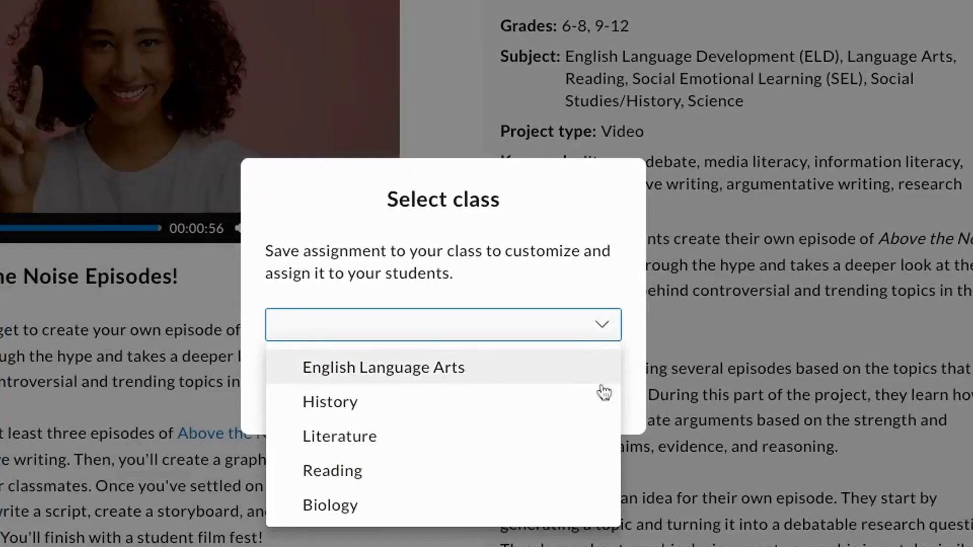
left_click(383, 366)
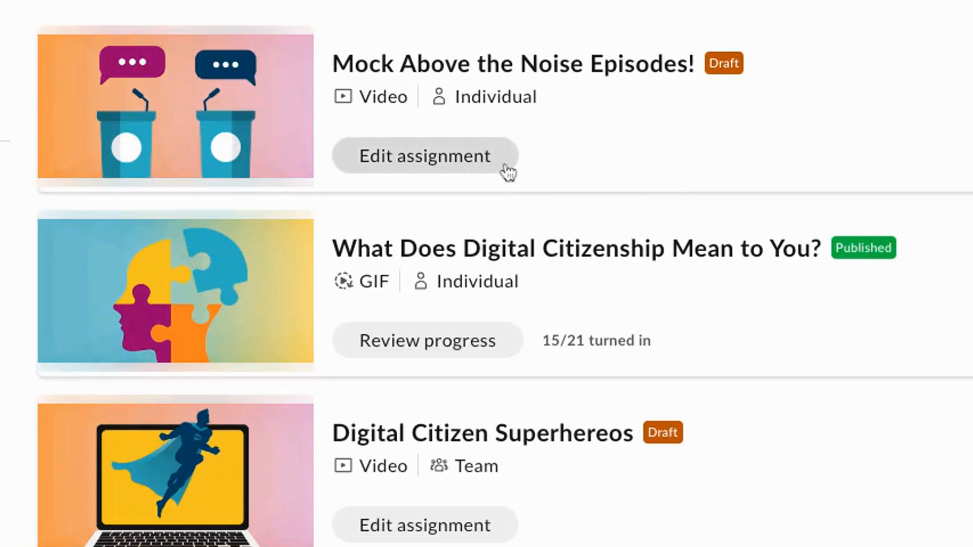
Step: Edit the draft into a Team video project with 4 teams and assign students
left_click(424, 156)
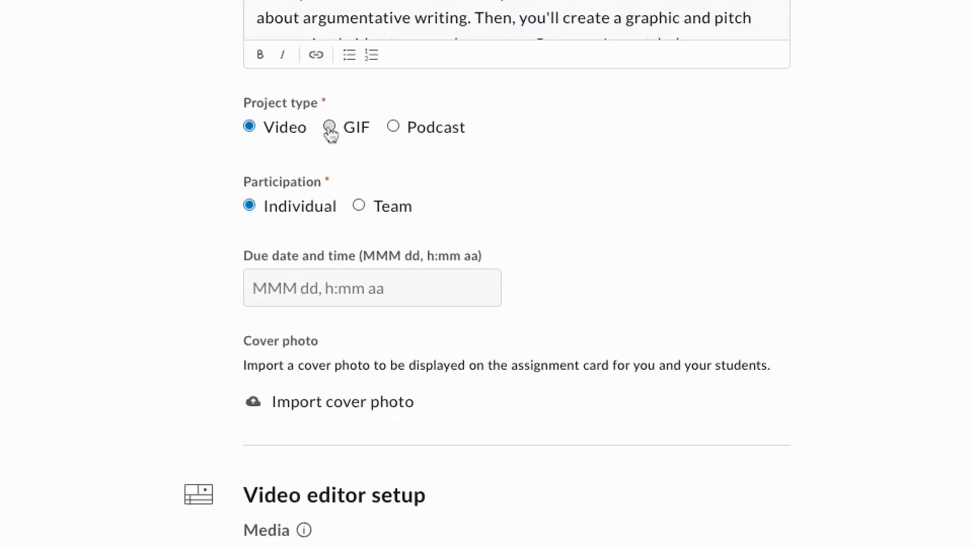
left_click(393, 127)
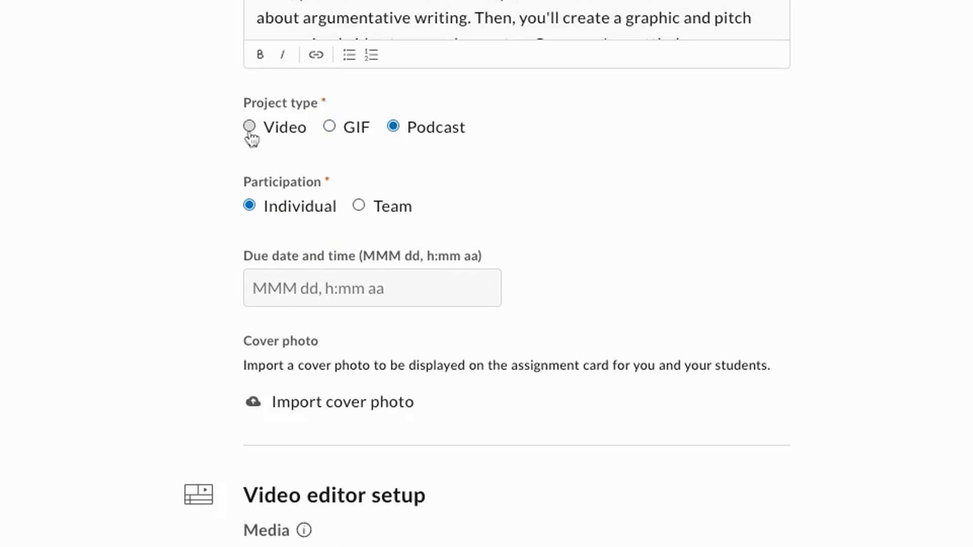
left_click(359, 206)
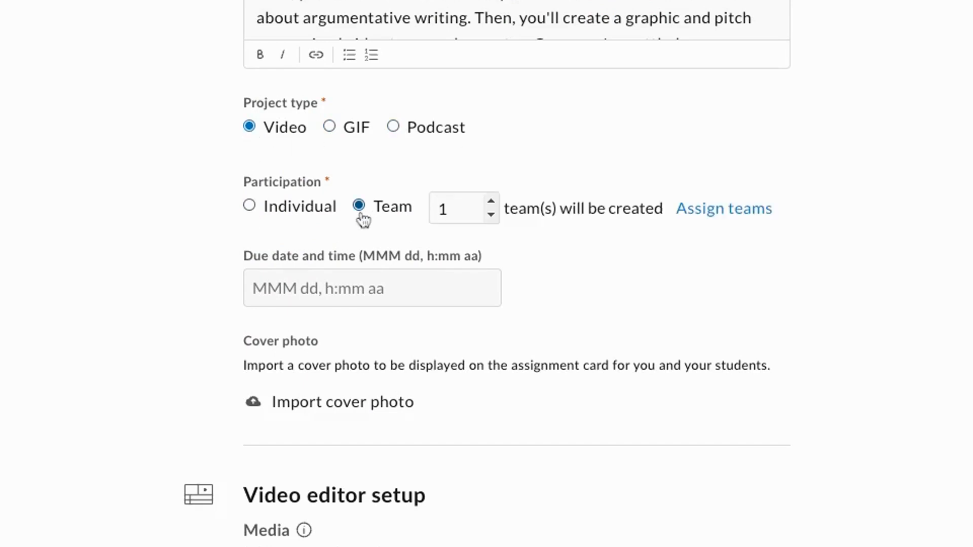
type("4")
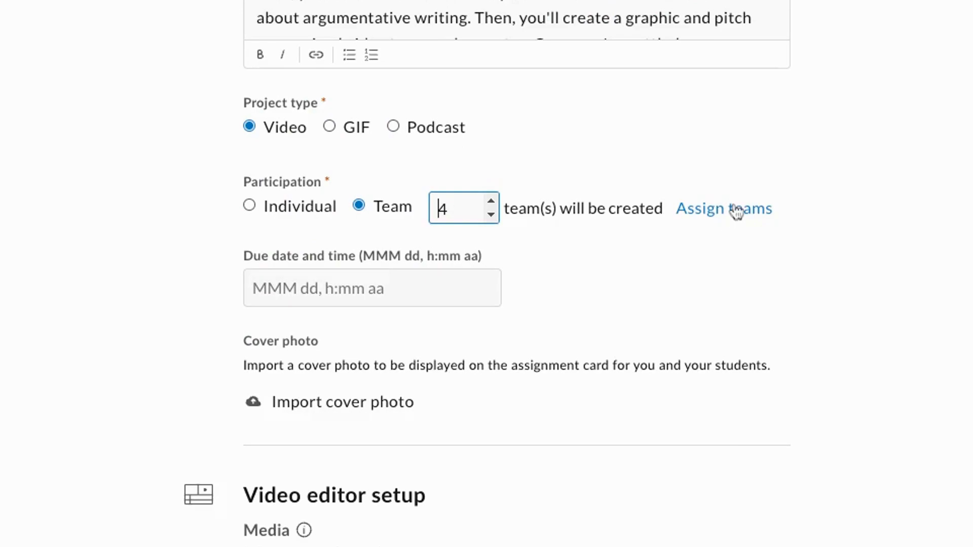
left_click(723, 208)
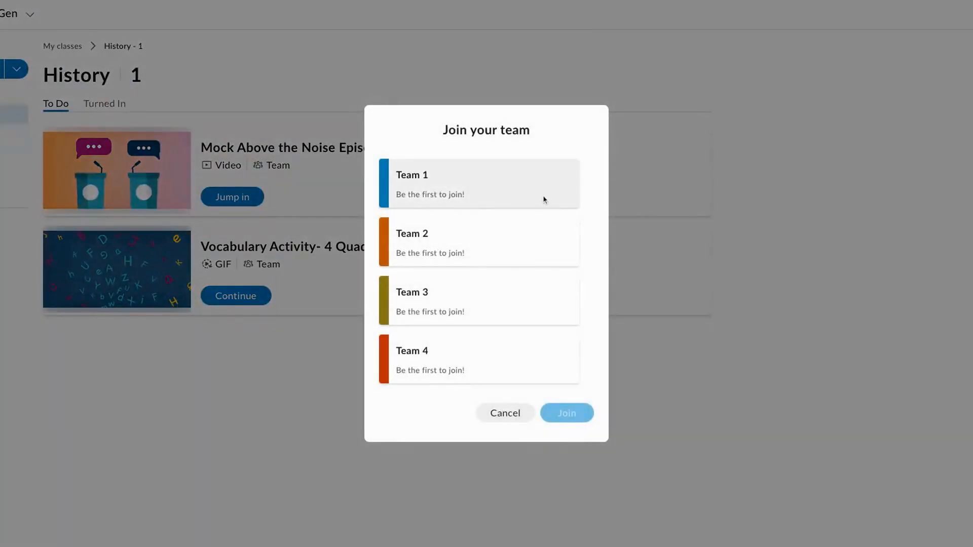
left_click(478, 183)
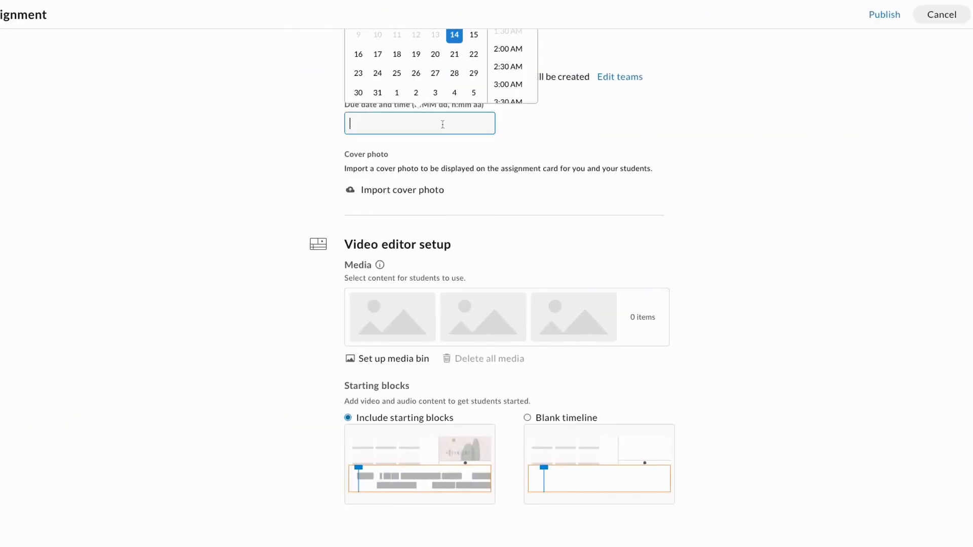
Step: Set the due date to Jul 26 and add rainforest clips to the media bin
left_click(416, 73)
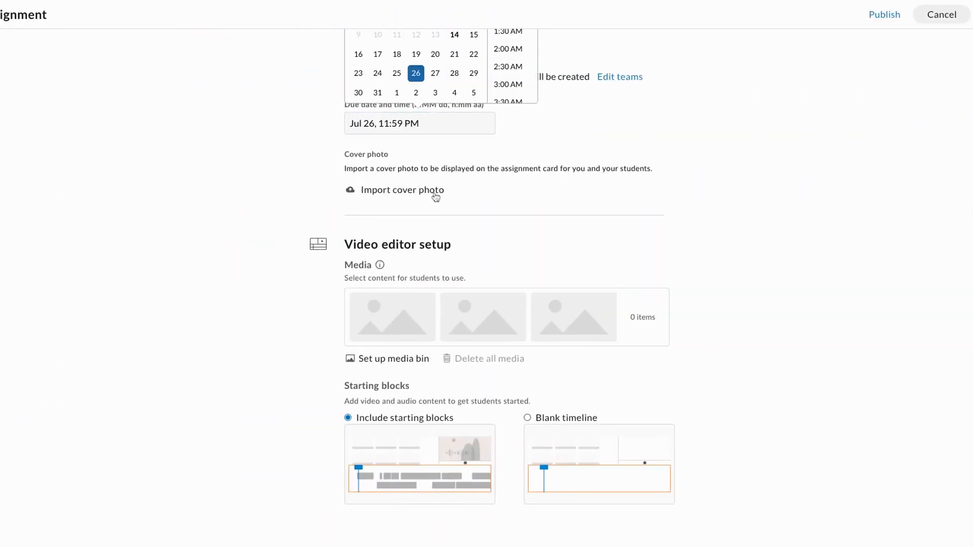
left_click(393, 359)
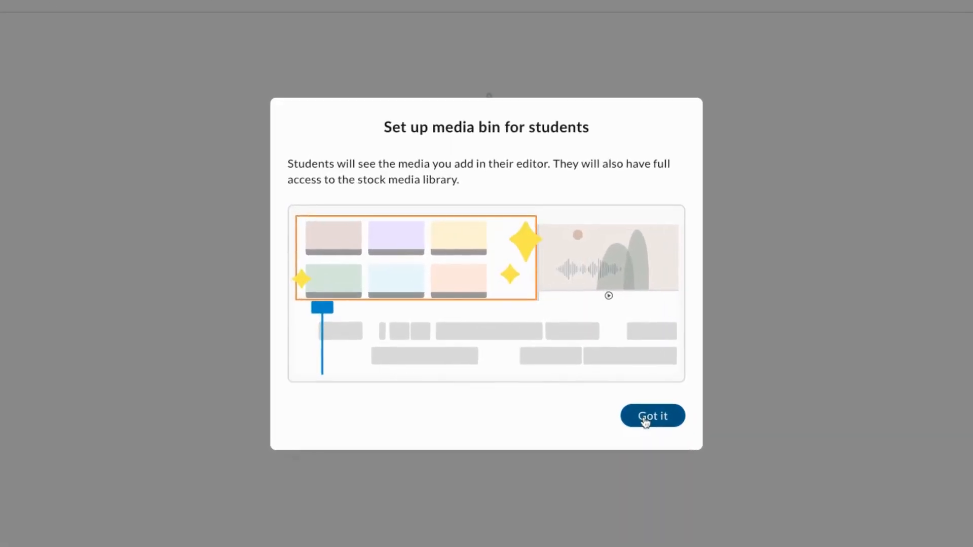
left_click(652, 415)
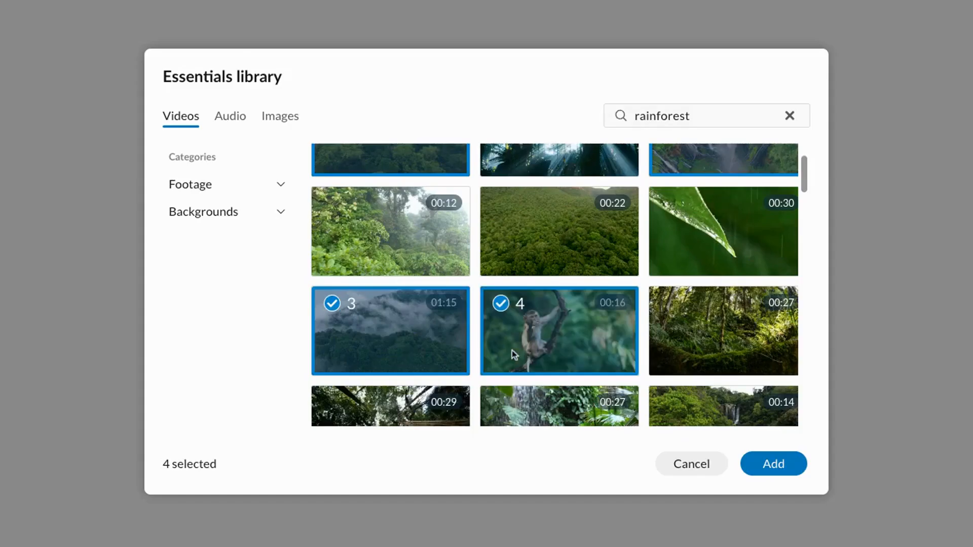
left_click(772, 463)
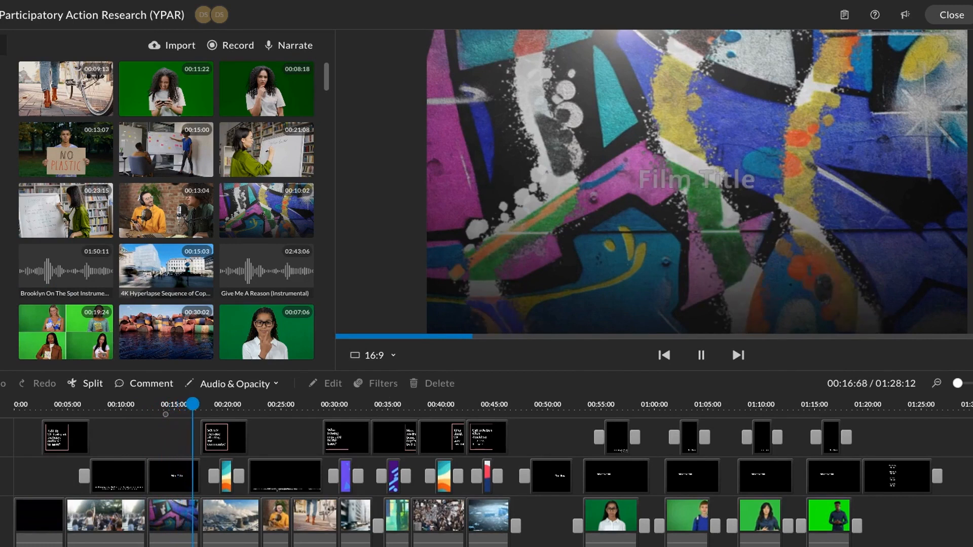
Step: Publish the Mock Above the Noise Episodes! team assignment to the class
left_click(213, 404)
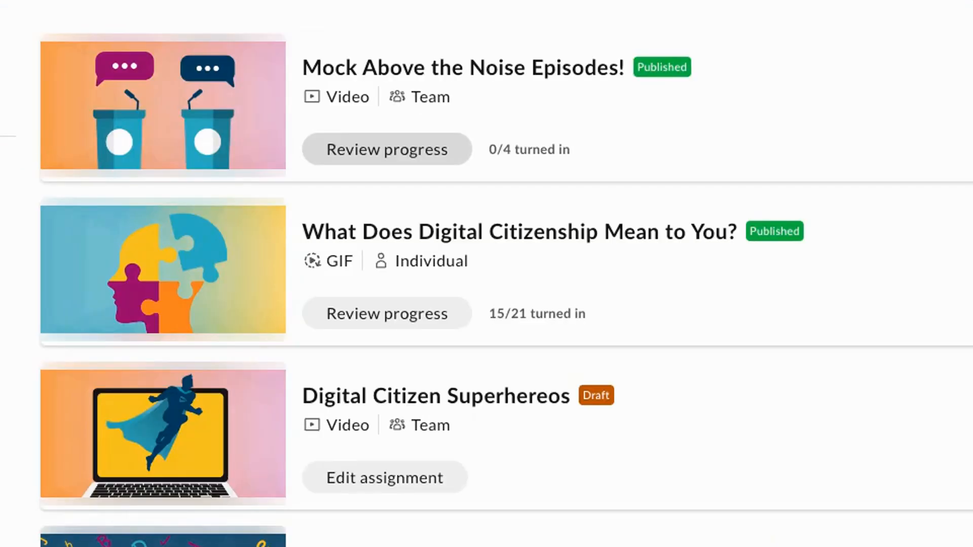
Step: Open Team 2's in-progress video and start a timeline comment at 00:10
left_click(386, 148)
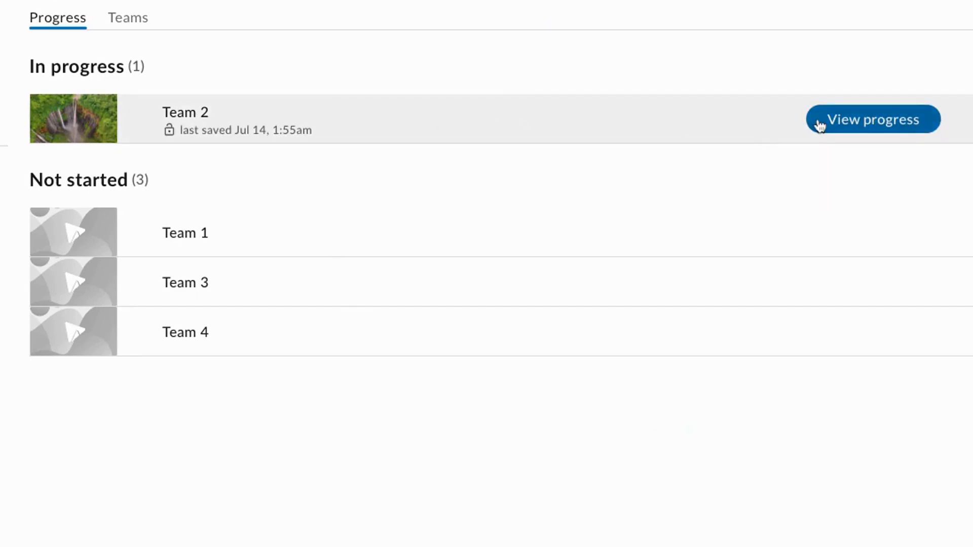
left_click(871, 119)
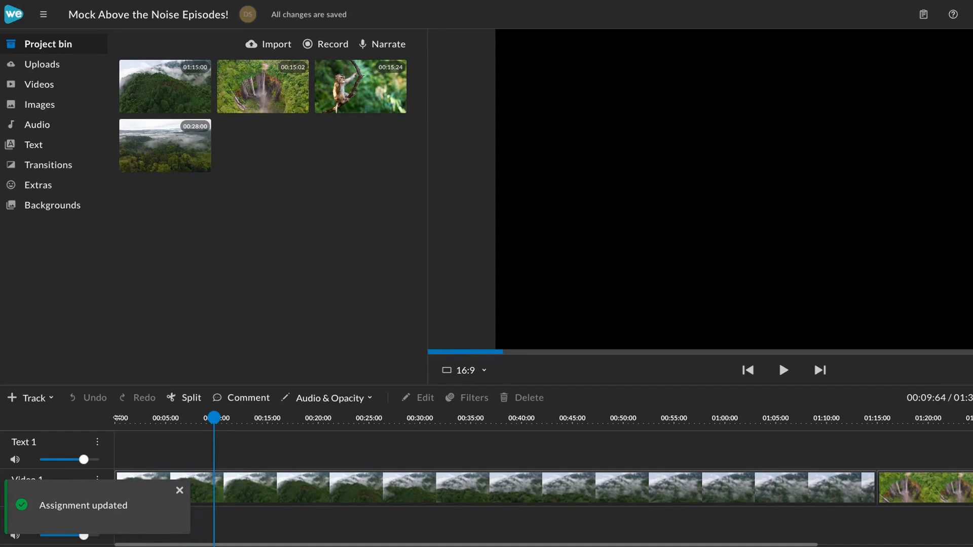
left_click(248, 397)
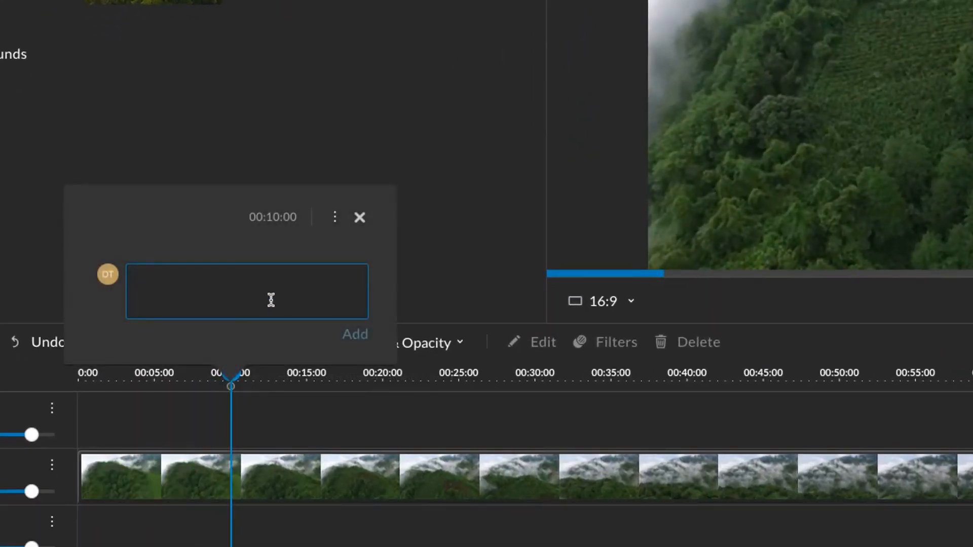